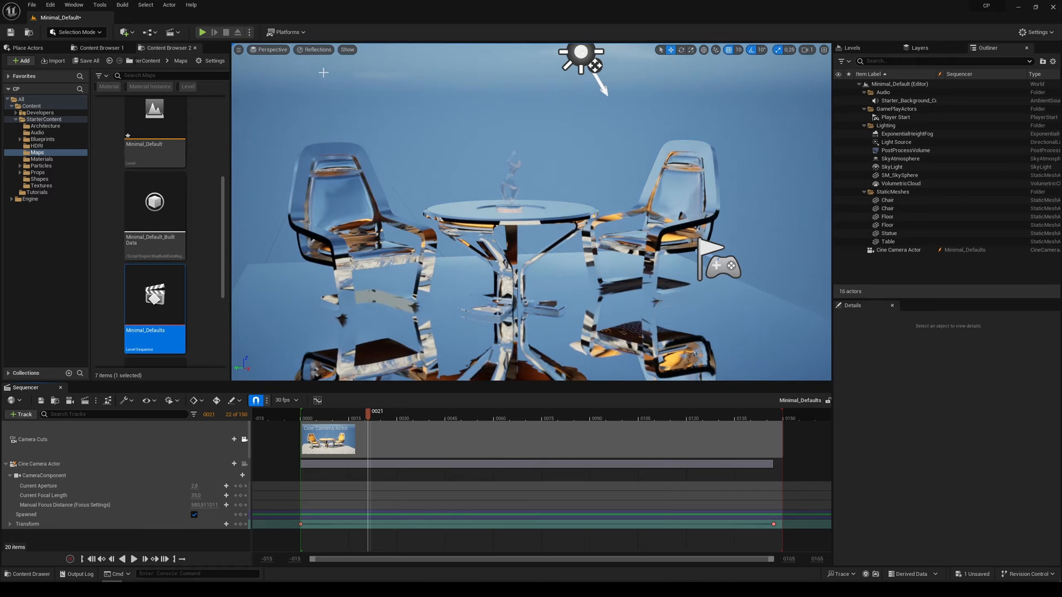
Switch the viewport view mode from Reflections back to Lit shading.
click(315, 50)
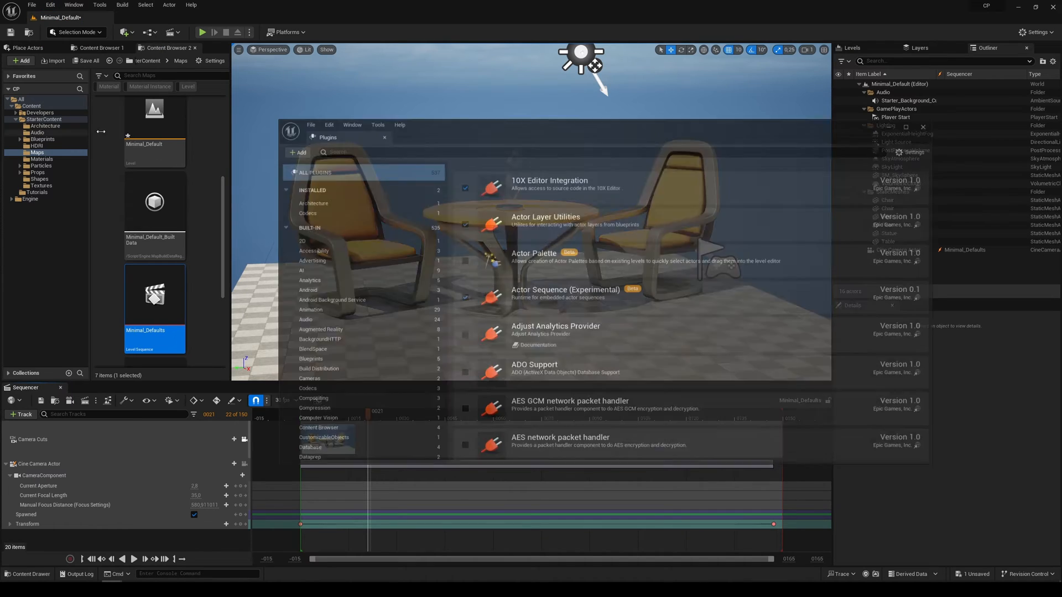
Filter the Plugins list with 'rende' to find the rendering plugins.
text(rende)
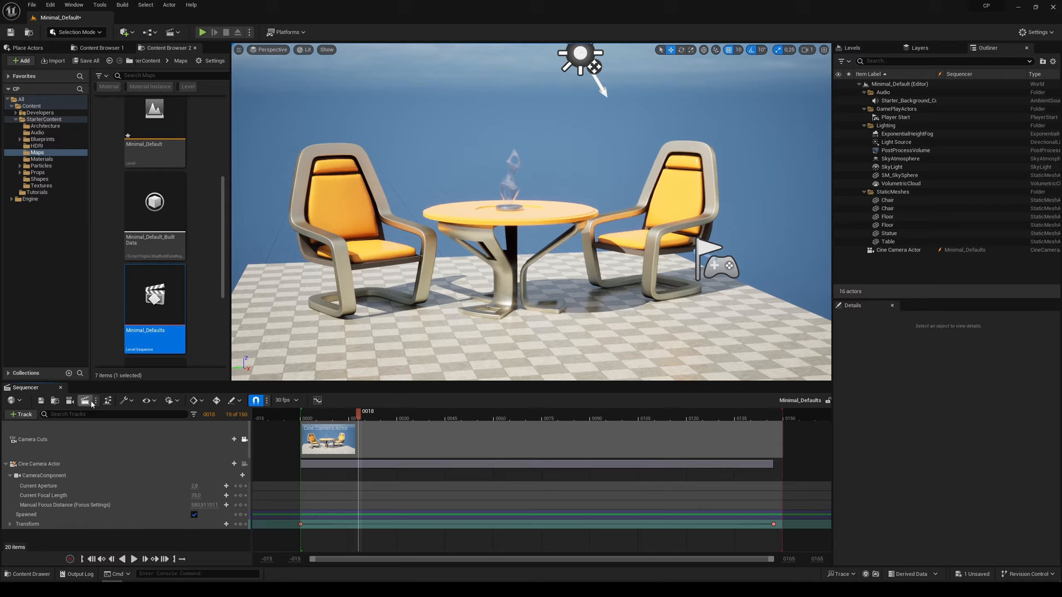
Send the Minimal_Defaults sequence to Movie Render Queue from Sequencer's render options.
click(97, 400)
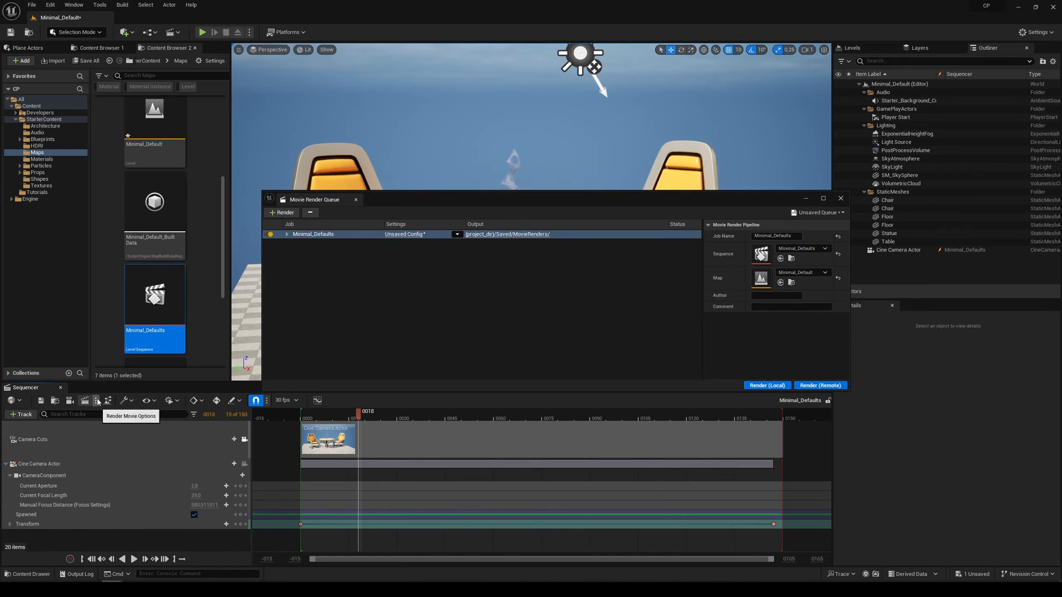
click(840, 198)
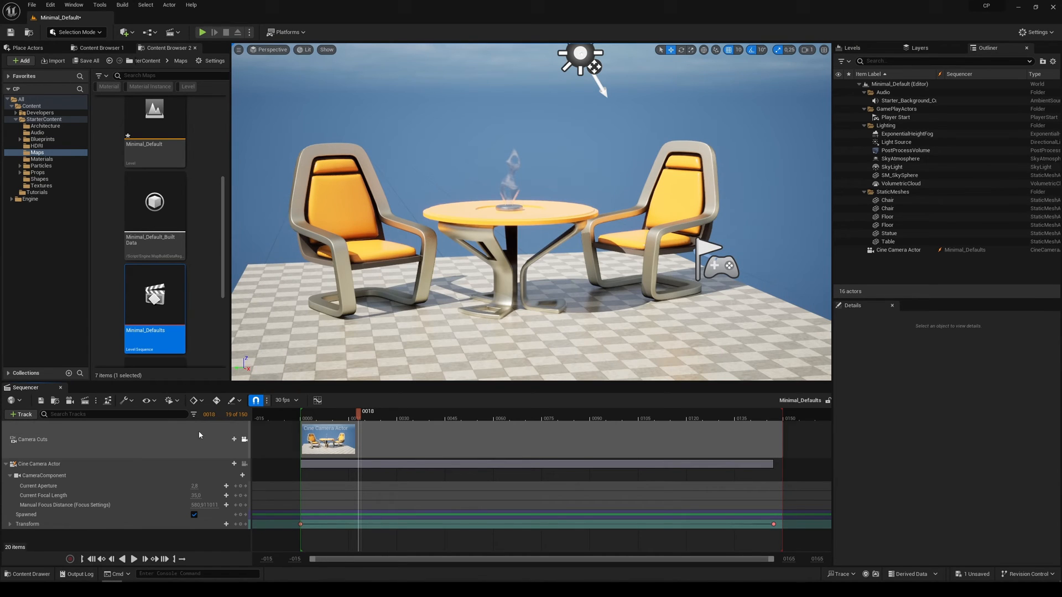
click(97, 401)
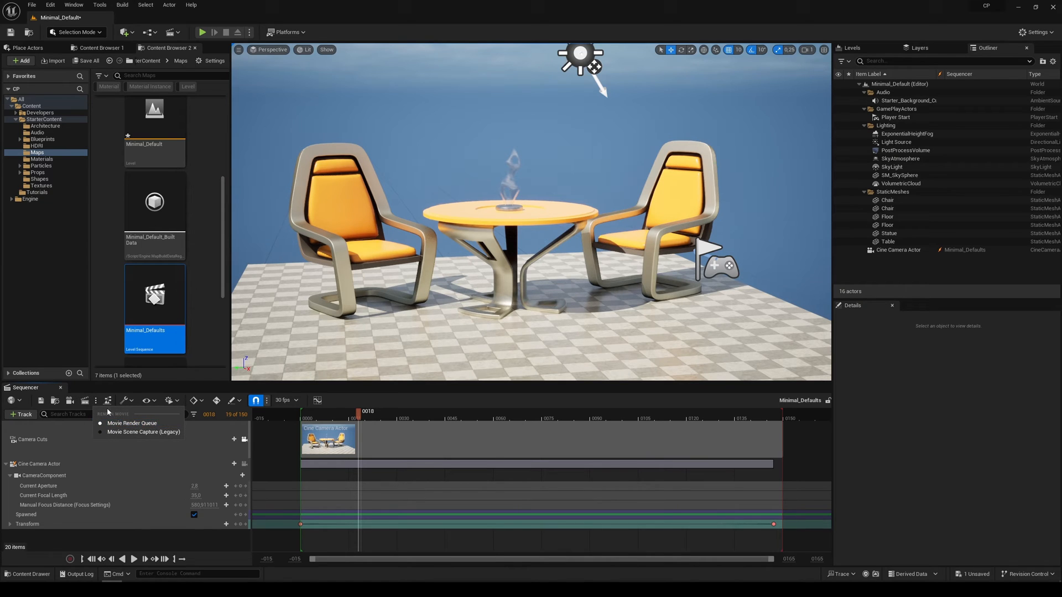
click(132, 424)
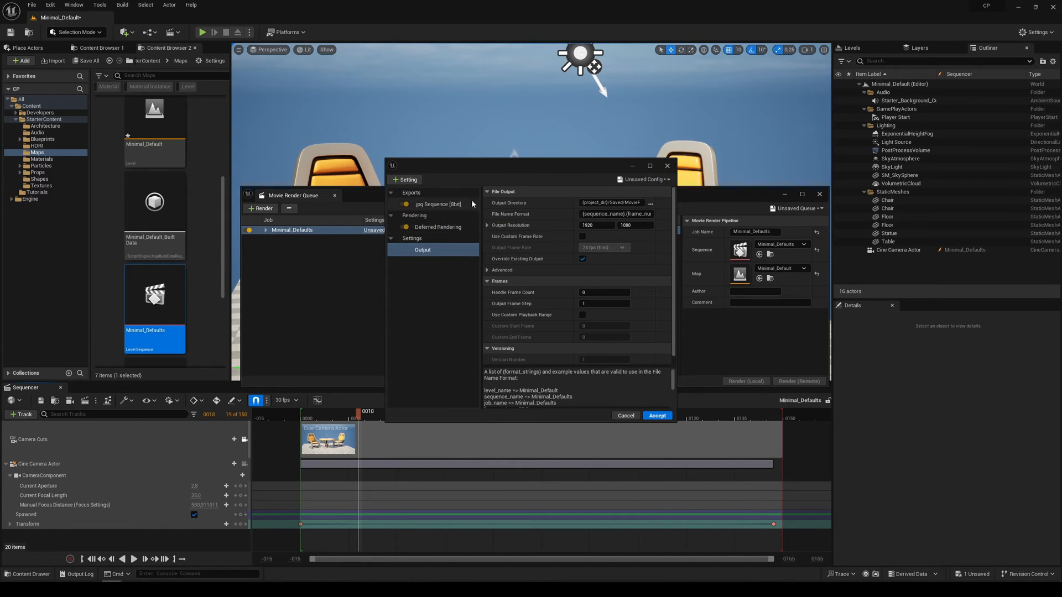
Add Deferred Rendering passes (Detail Lighting, Lighting Only, Reflections, Unlit) and dismiss the warnings log.
click(405, 179)
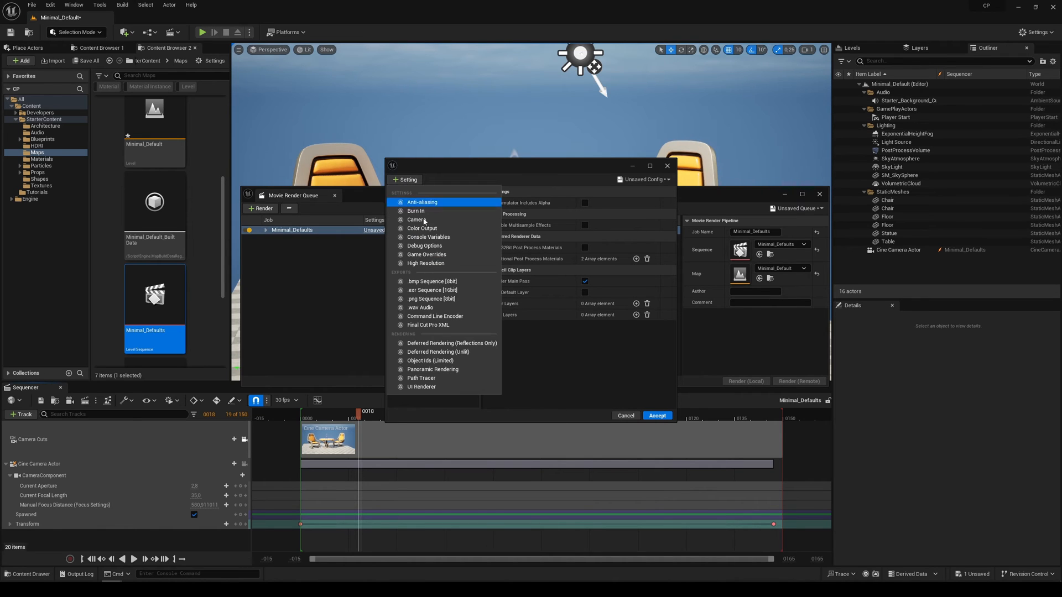
click(423, 228)
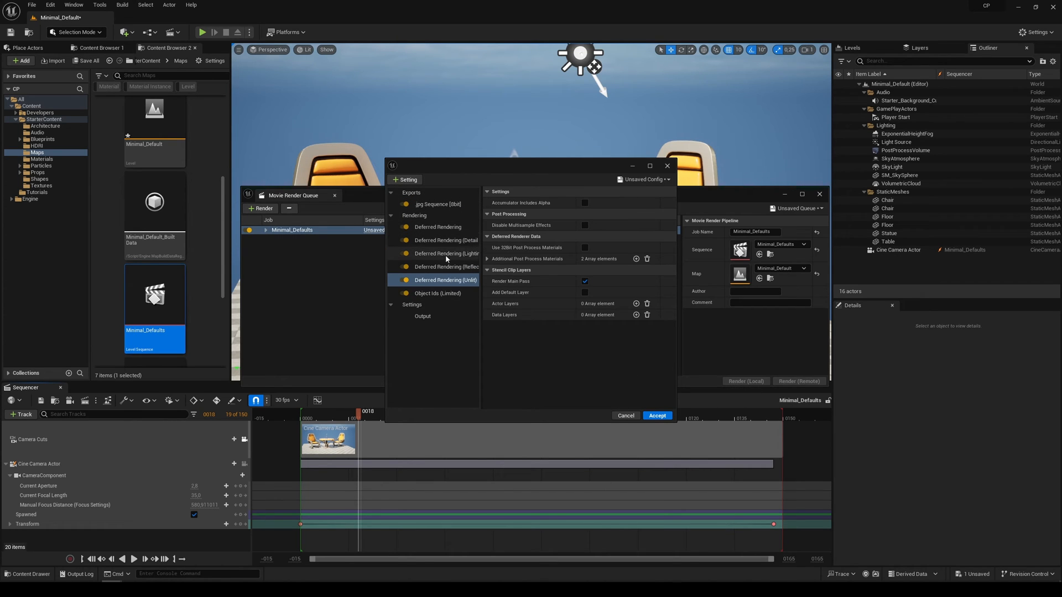
mouse_move(460, 331)
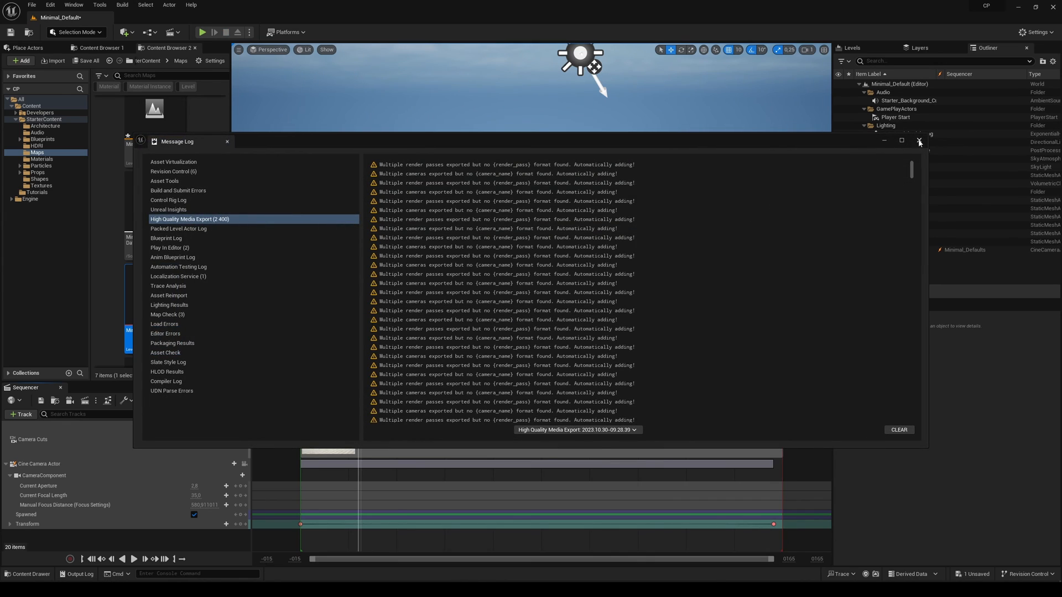
click(919, 142)
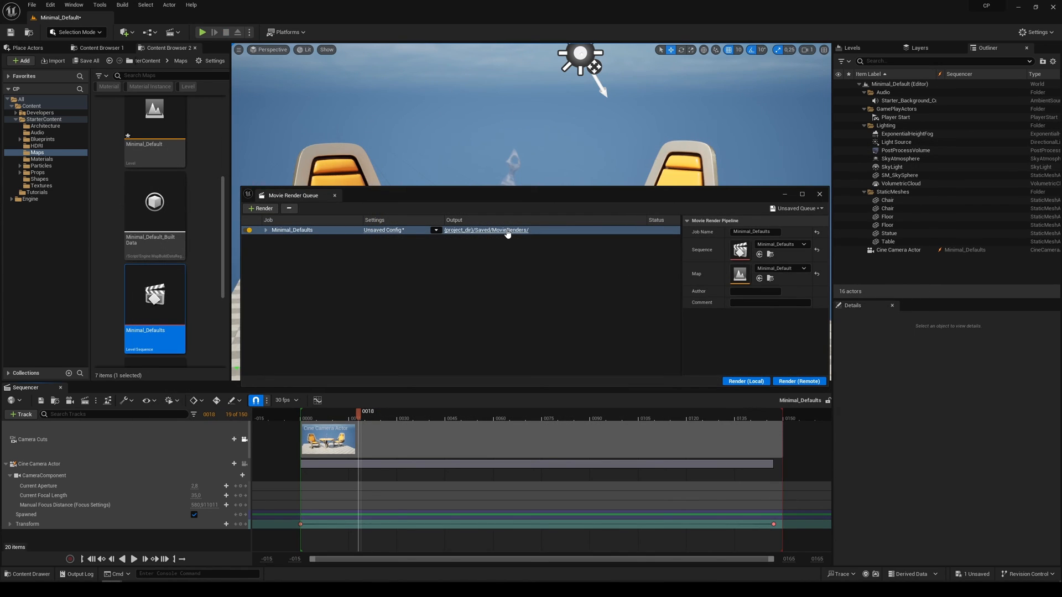